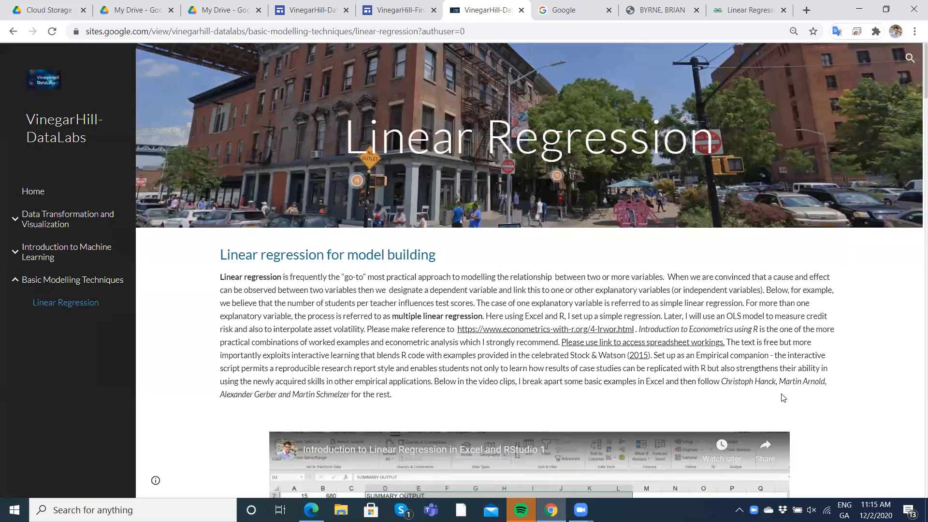
{"action": "mouse_move", "coordinate": [474, 362]}
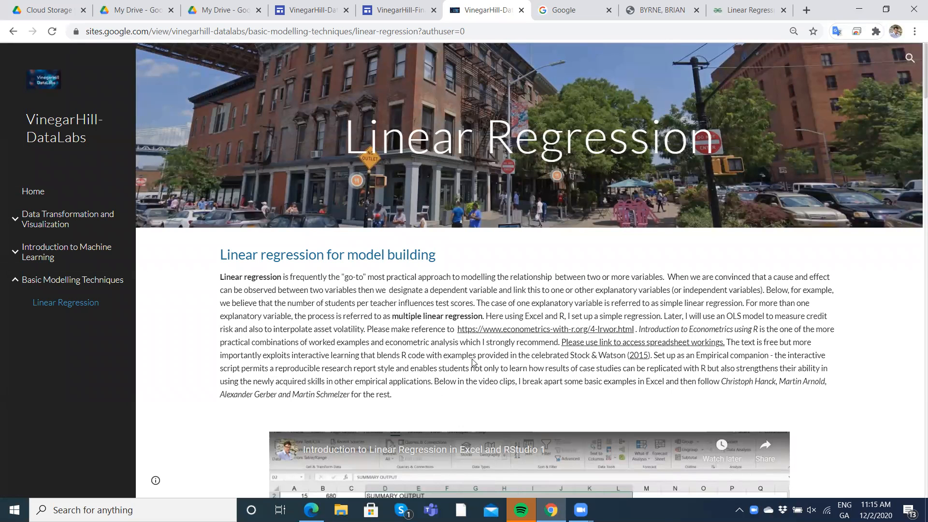
{"action": "mouse_move", "coordinate": [405, 299]}
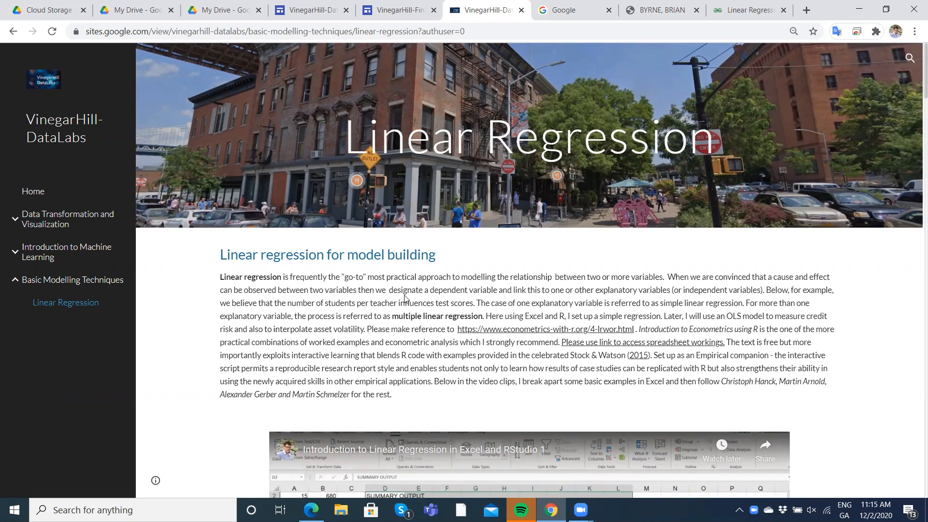
{"action": "mouse_move", "coordinate": [327, 325]}
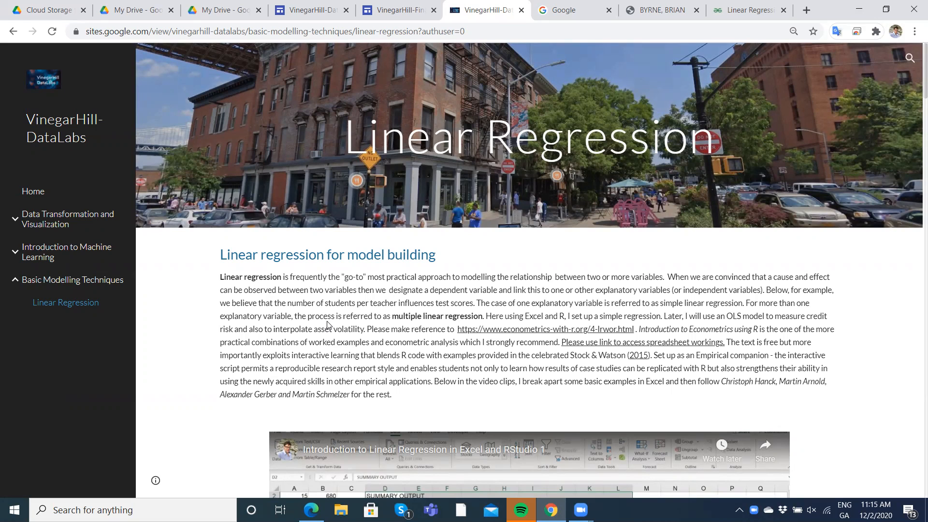
Step: Scroll the site page to the second Colaboratory card and launch Linear-Regression.ipynb
{"action": "scroll", "scroll_direction": "down", "scroll_amount": 3}
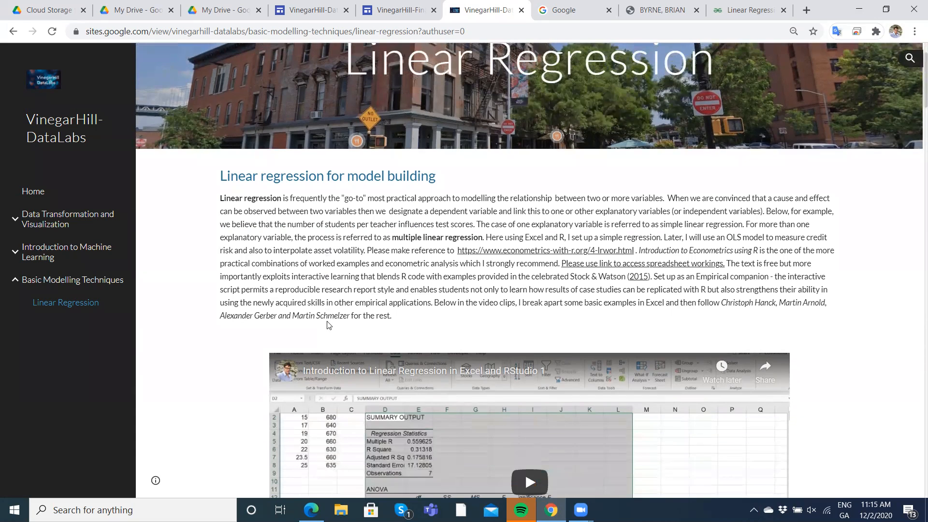
{"action": "scroll", "scroll_direction": "down", "scroll_amount": 3}
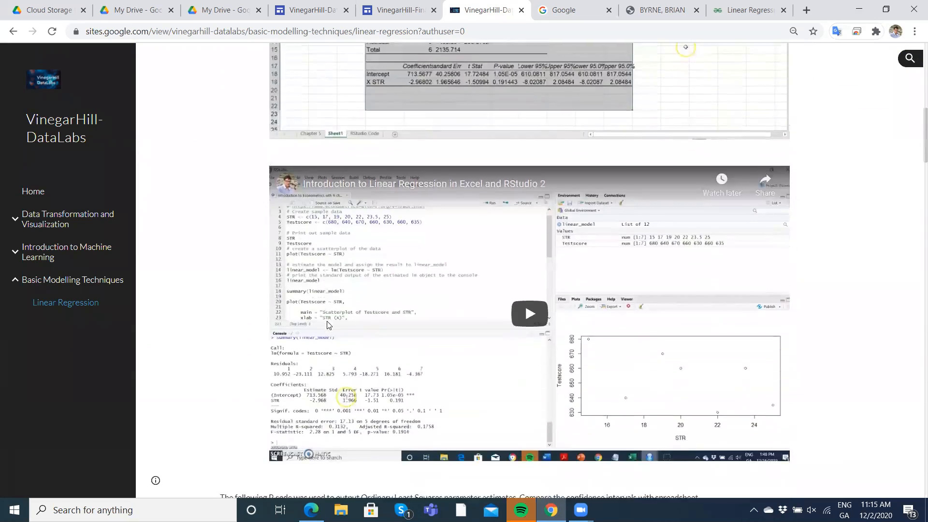
{"action": "scroll", "scroll_direction": "up", "scroll_amount": 3}
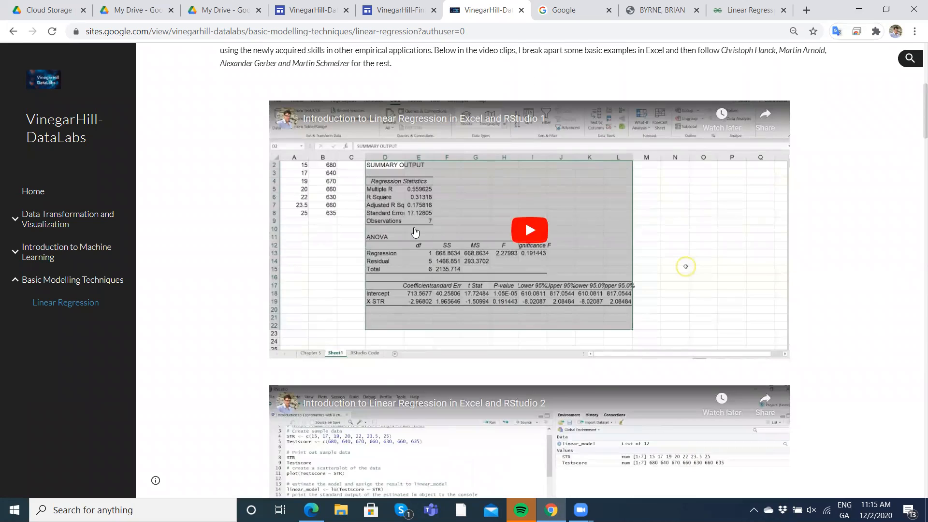
{"action": "mouse_move", "coordinate": [348, 201]}
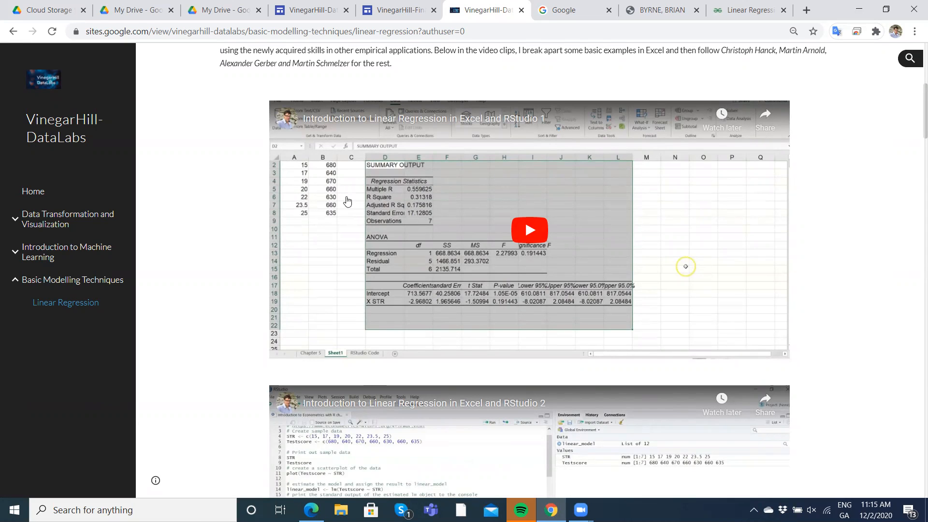
{"action": "scroll", "scroll_direction": "down", "scroll_amount": 3}
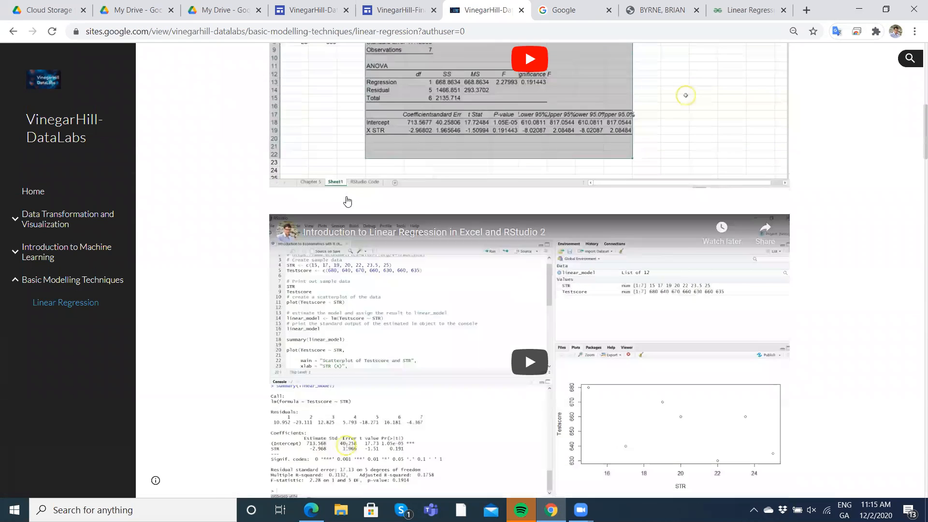
{"action": "scroll", "scroll_direction": "down", "scroll_amount": 3}
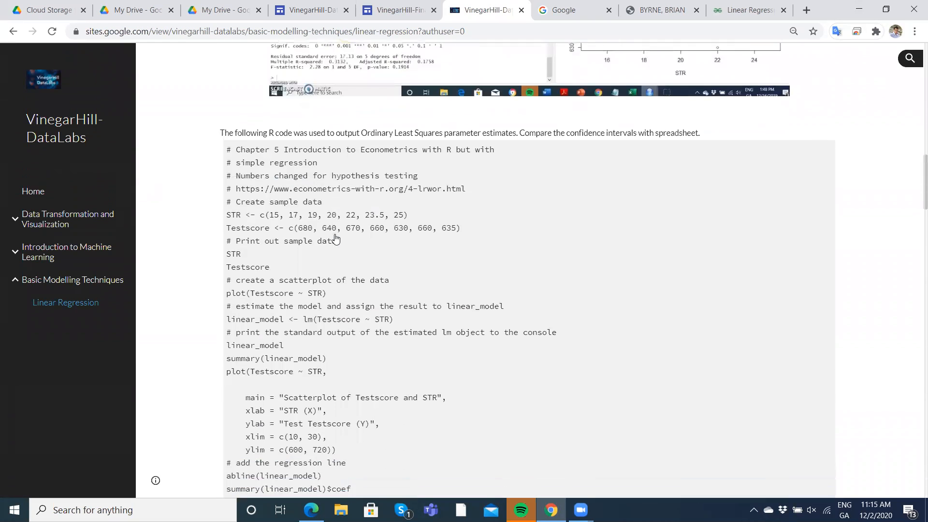
{"action": "scroll", "scroll_direction": "down", "scroll_amount": 3}
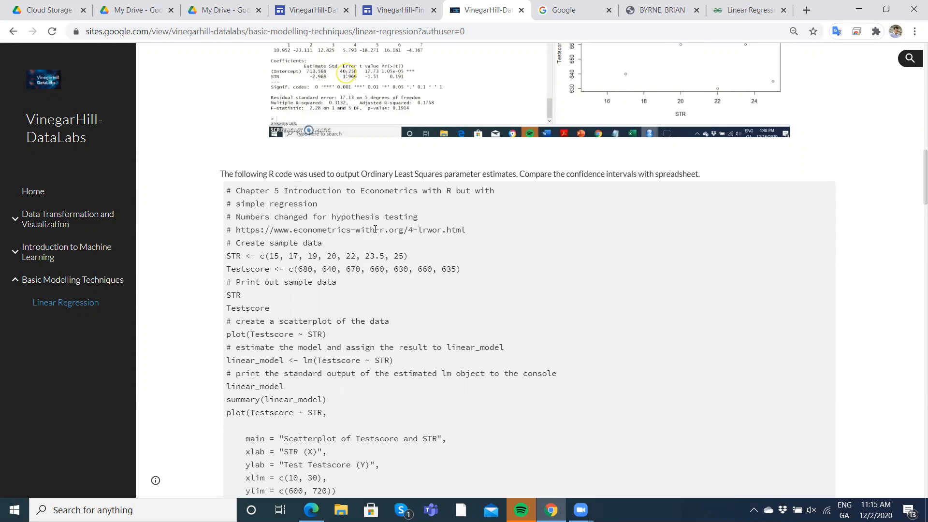
{"action": "mouse_move", "coordinate": [340, 297]}
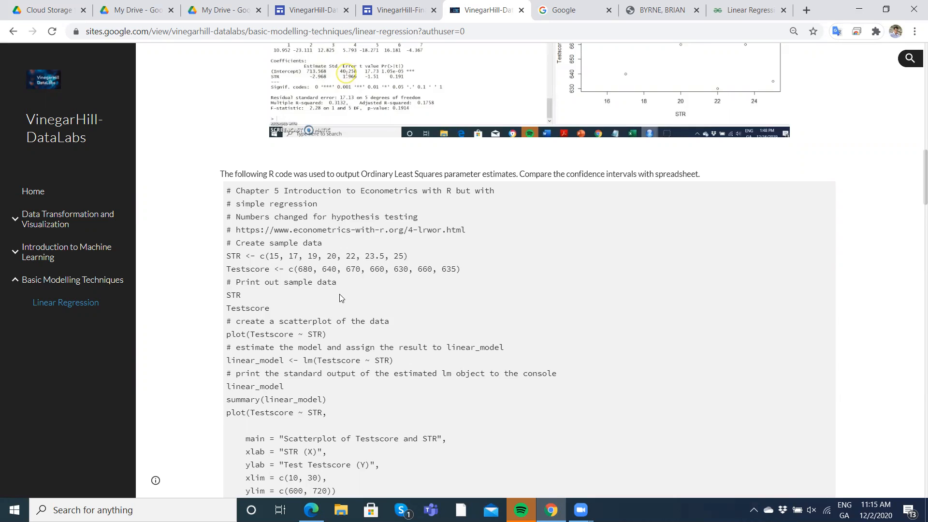
{"action": "scroll", "scroll_direction": "down", "scroll_amount": 3}
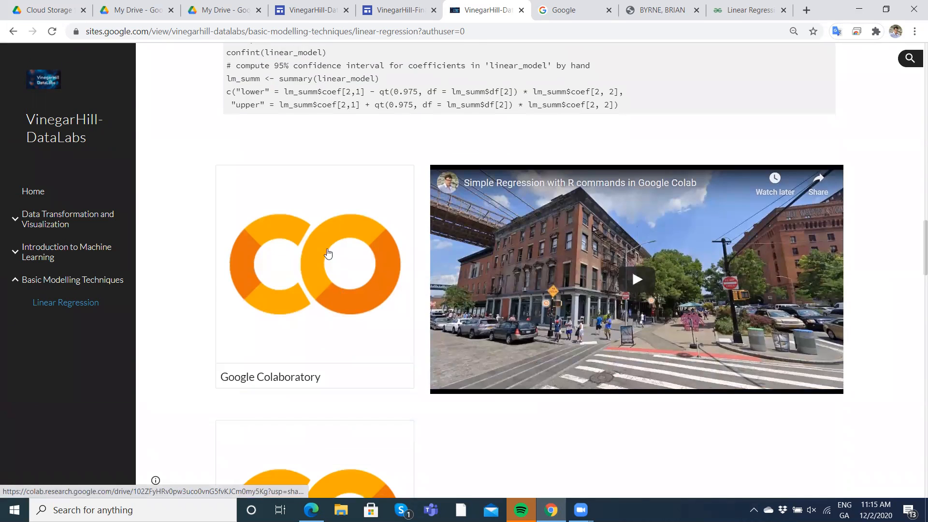
{"action": "scroll", "scroll_direction": "down", "scroll_amount": 3}
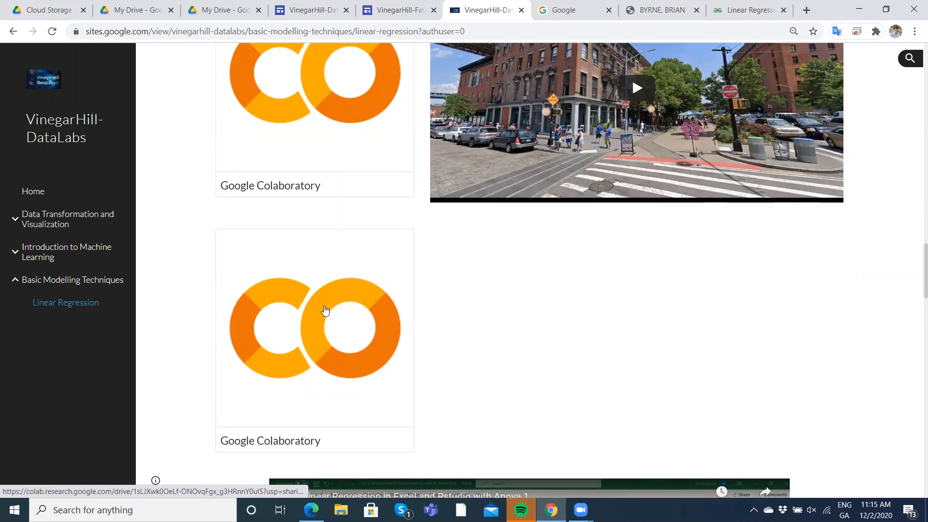
{"action": "left_click", "coordinate": [325, 310]}
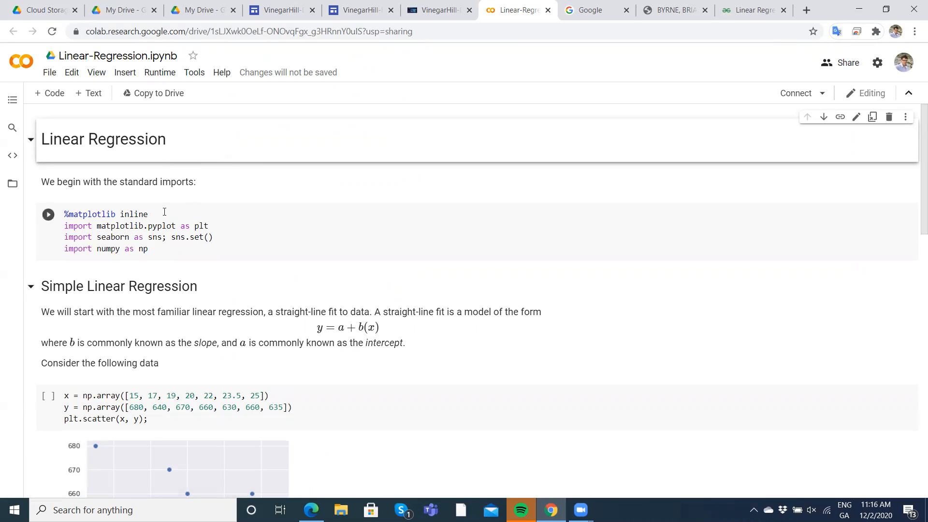
Step: Execute the standard imports cell, accepting the not-authored-by-Google warning with Run anyway
{"action": "left_click", "coordinate": [48, 215]}
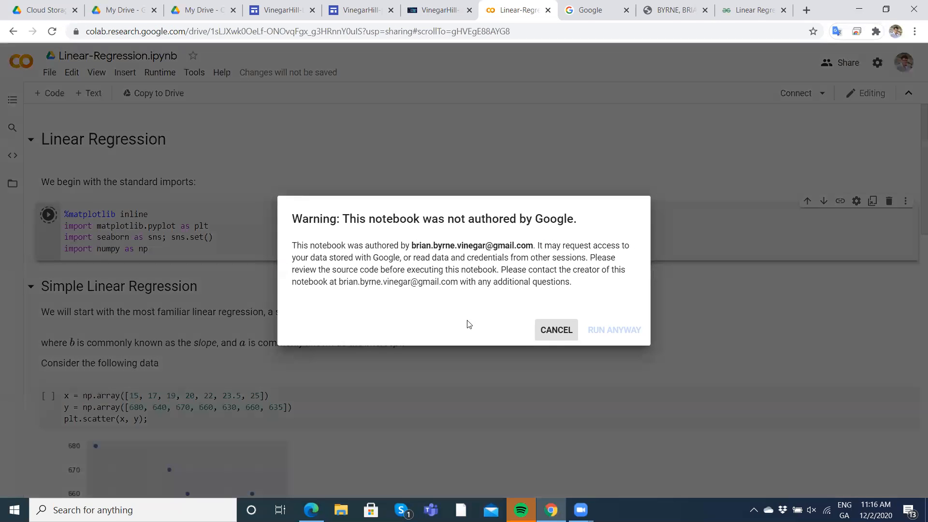
{"action": "left_click", "coordinate": [614, 329]}
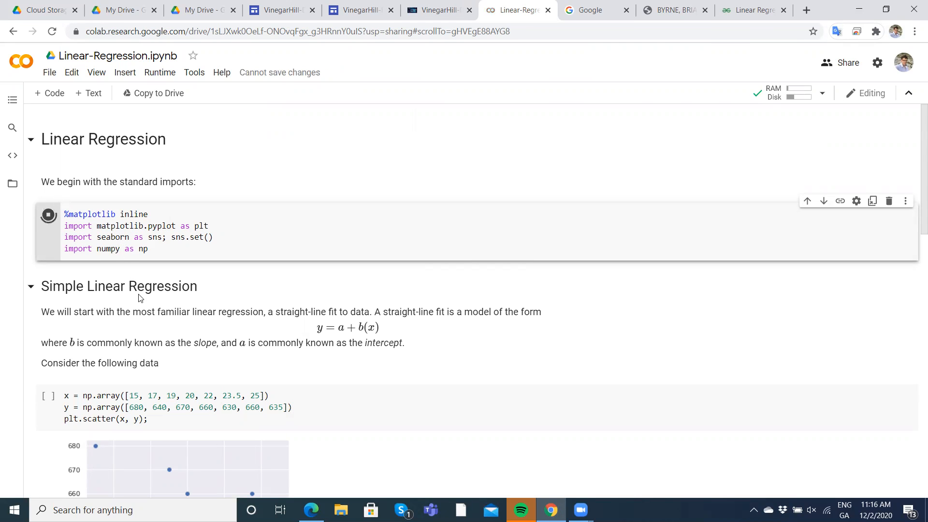
{"action": "scroll", "scroll_direction": "down", "scroll_amount": 3}
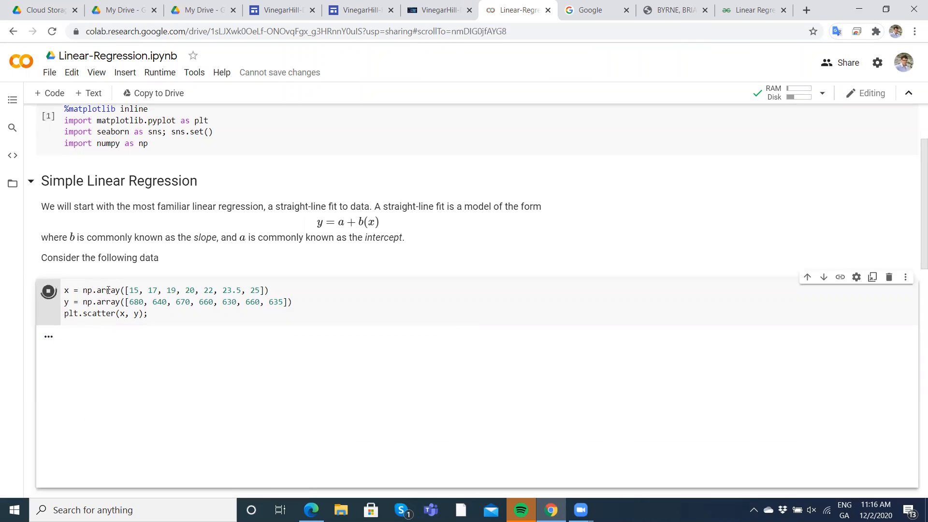
{"action": "left_click", "coordinate": [48, 291]}
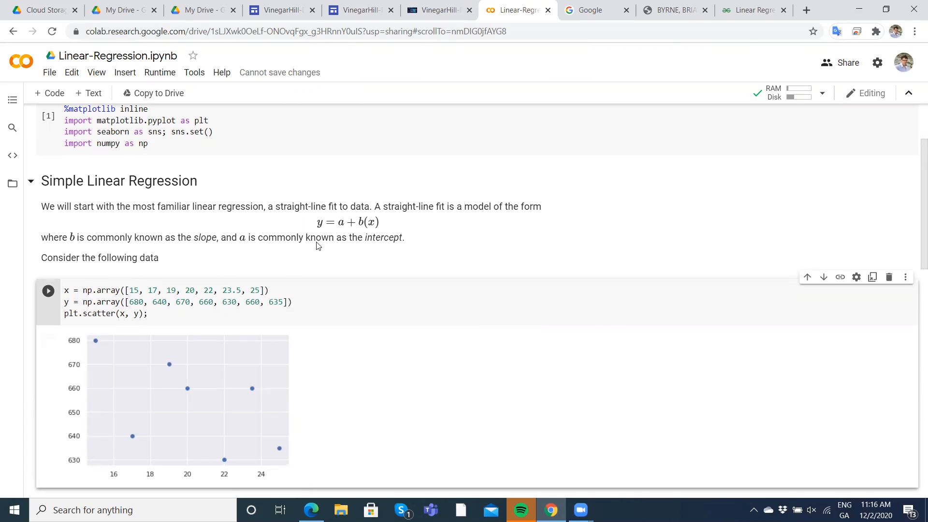
{"action": "mouse_move", "coordinate": [364, 223]}
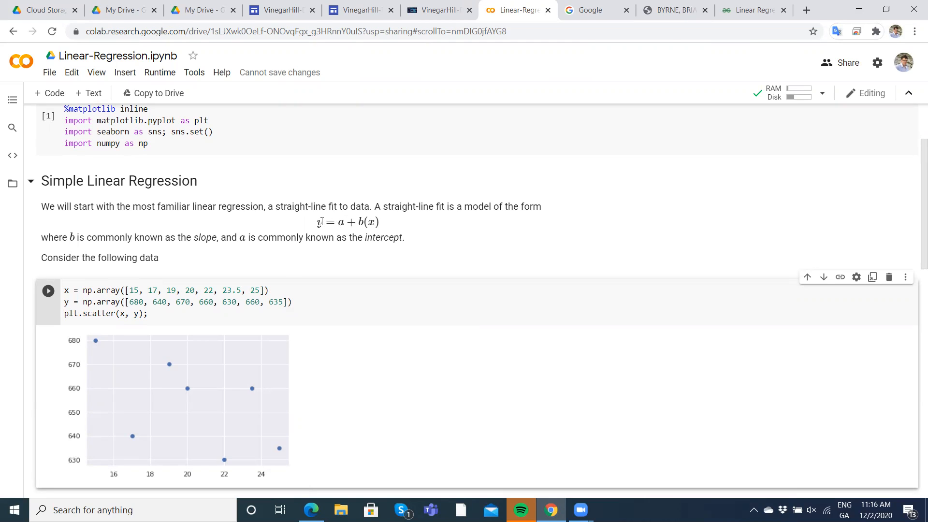
{"action": "mouse_move", "coordinate": [317, 222]}
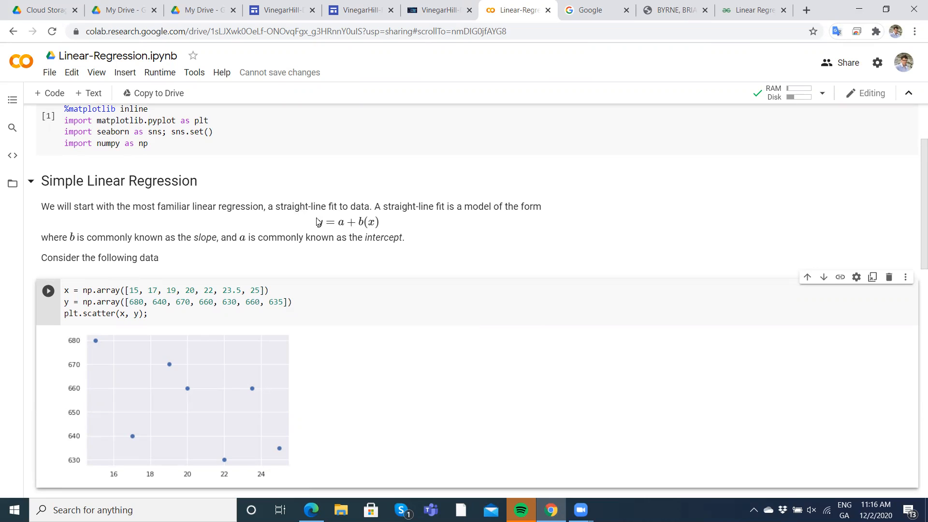
{"action": "mouse_move", "coordinate": [349, 238]}
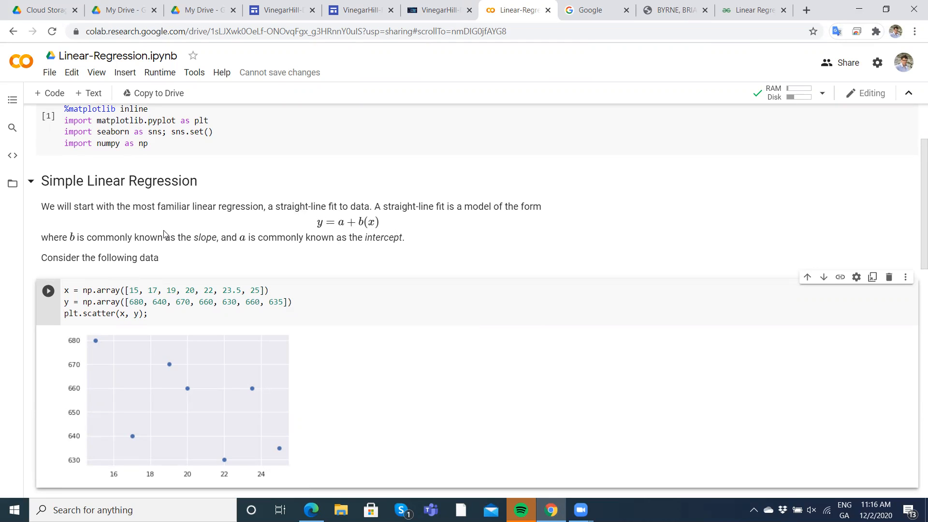
{"action": "mouse_move", "coordinate": [274, 250]}
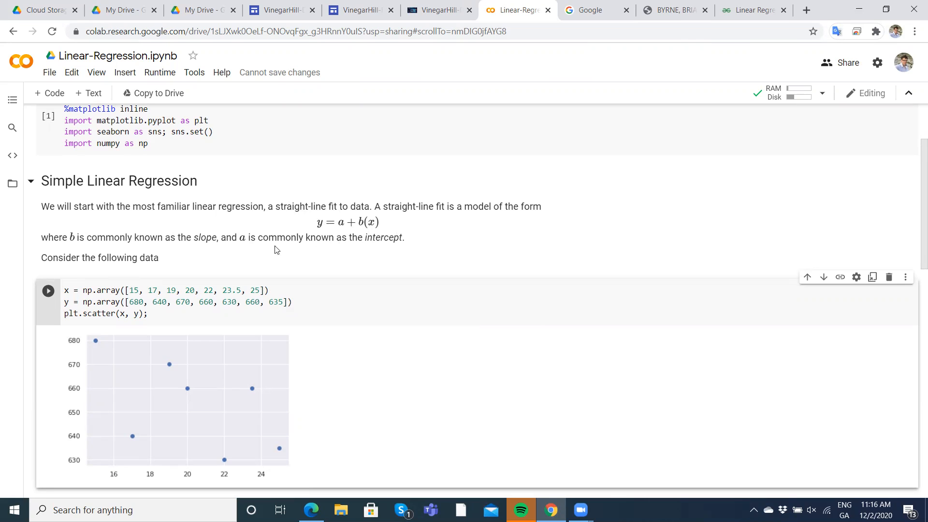
{"action": "mouse_move", "coordinate": [361, 222]}
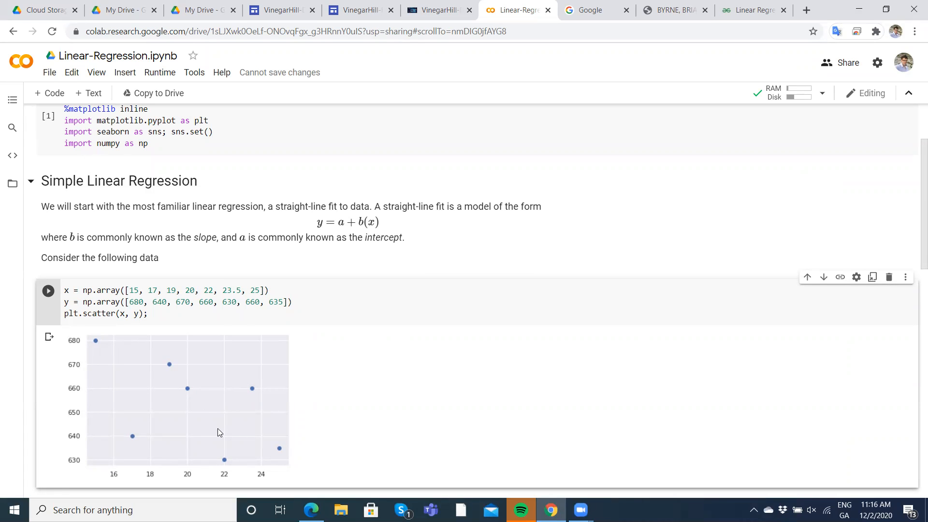
{"action": "mouse_move", "coordinate": [49, 294]}
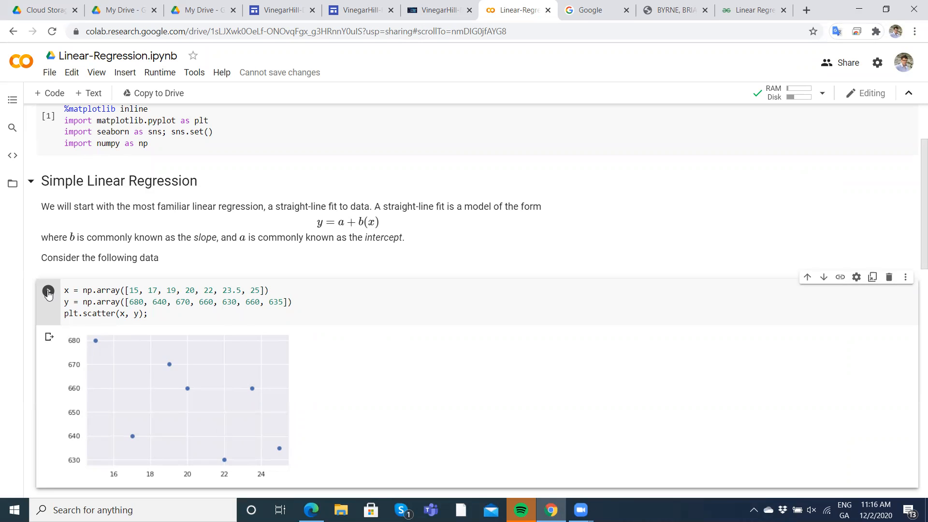
{"action": "left_click", "coordinate": [49, 290]}
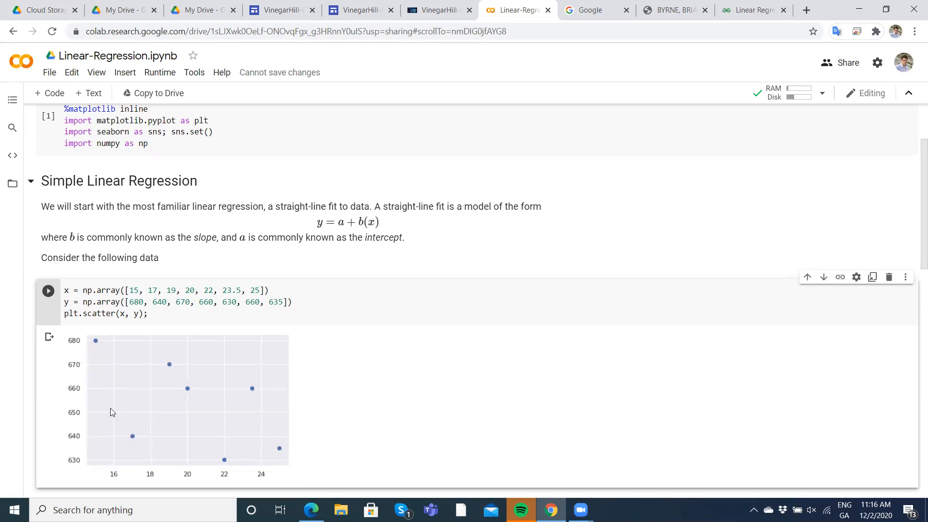
{"action": "scroll", "scroll_direction": "down", "scroll_amount": 3}
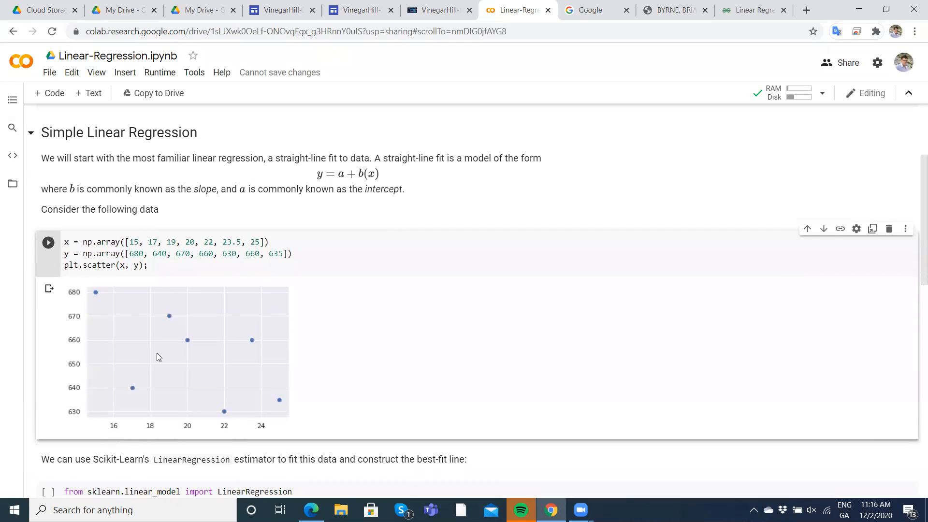
{"action": "mouse_move", "coordinate": [264, 431]}
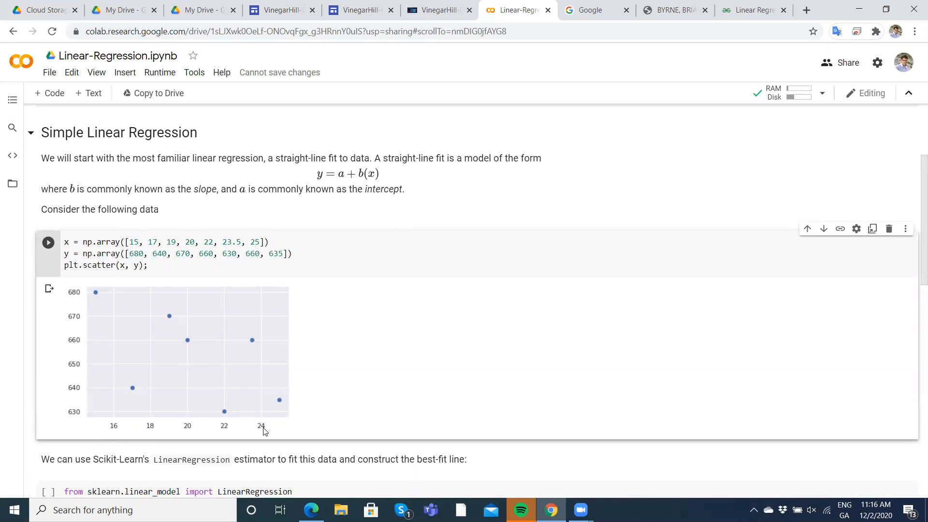
{"action": "mouse_move", "coordinate": [230, 370]}
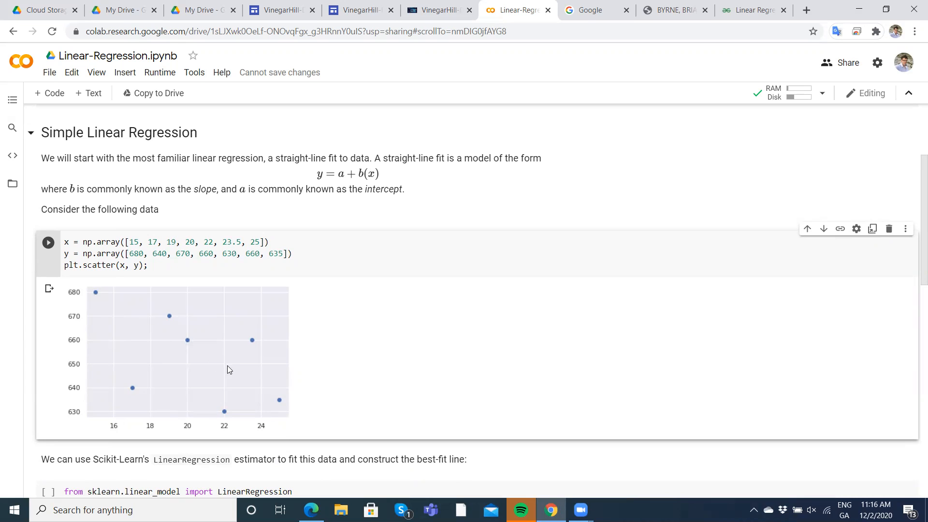
{"action": "mouse_move", "coordinate": [91, 268]}
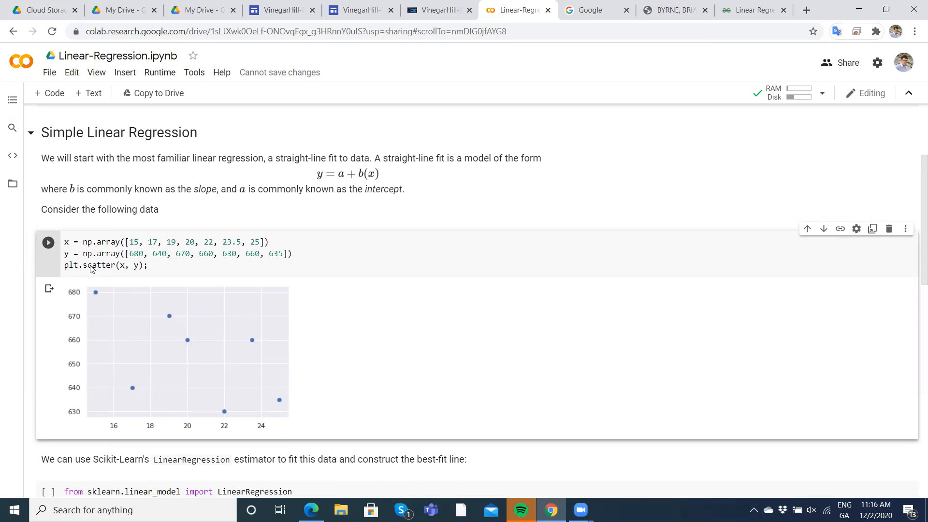
{"action": "mouse_move", "coordinate": [269, 407]}
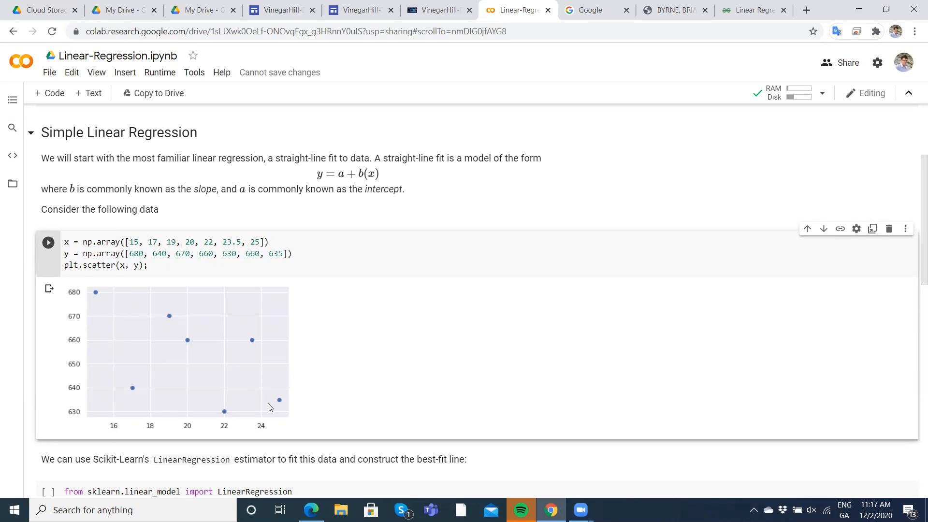
{"action": "mouse_move", "coordinate": [263, 406]}
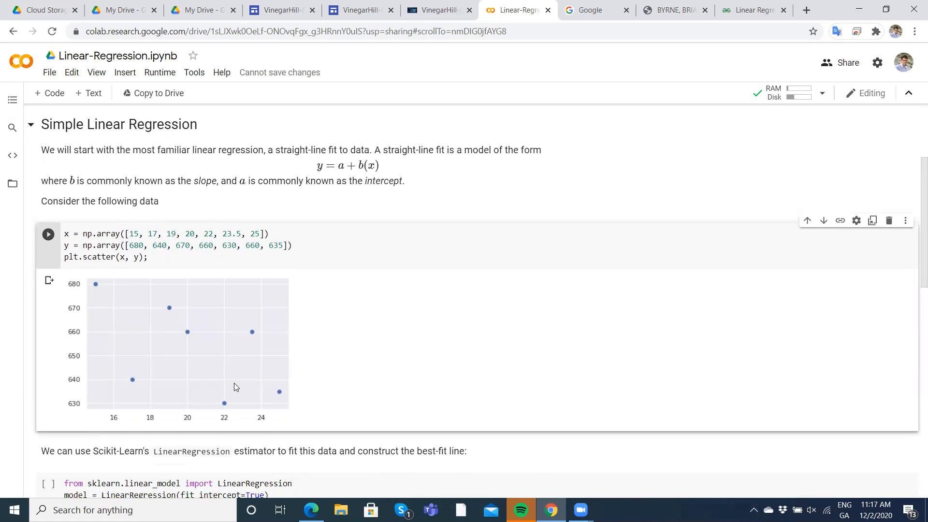
Step: Run the LinearRegression cell to fit the sample data and draw the best-fit line over the scatter
{"action": "scroll", "scroll_direction": "down", "scroll_amount": 3}
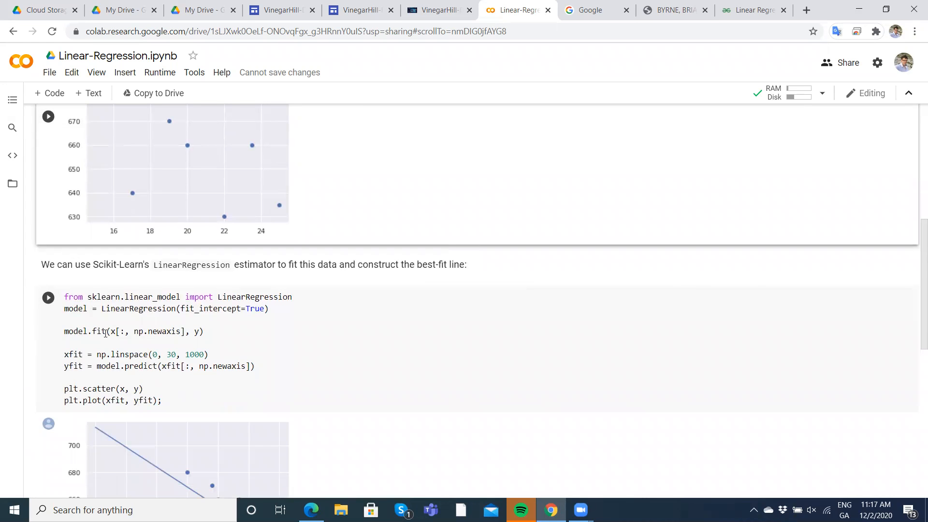
{"action": "scroll", "scroll_direction": "down", "scroll_amount": 3}
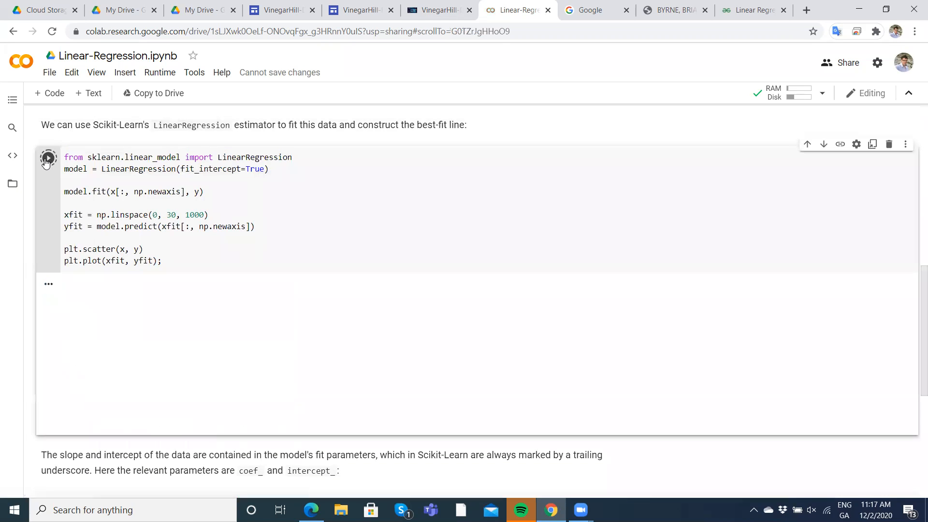
{"action": "left_click", "coordinate": [48, 158]}
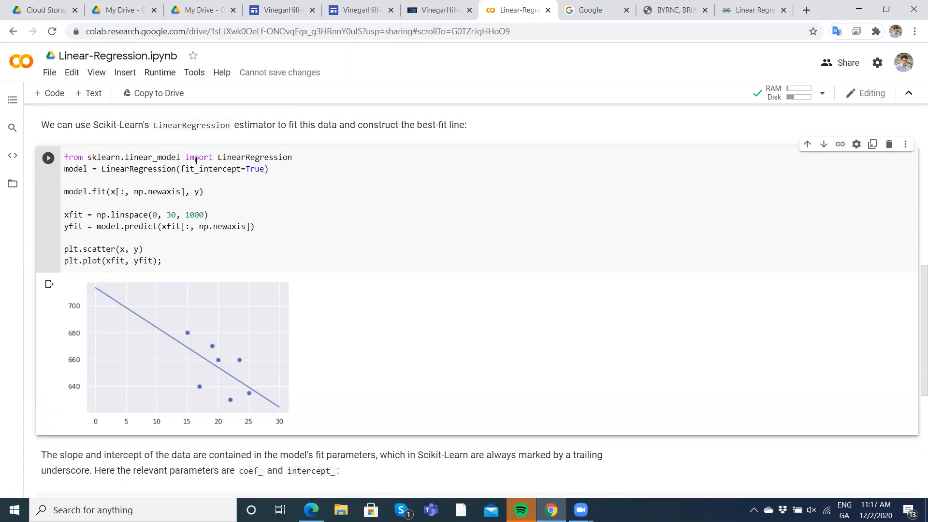
{"action": "mouse_move", "coordinate": [137, 323]}
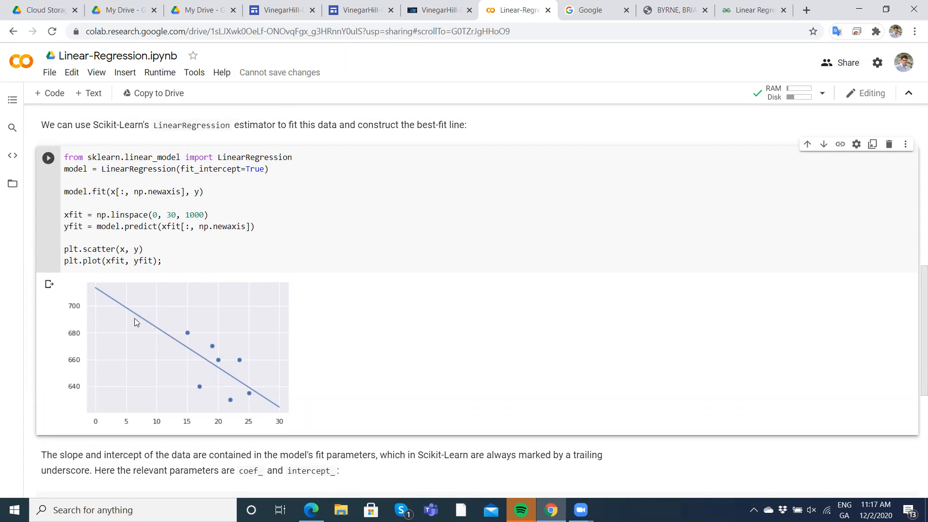
{"action": "mouse_move", "coordinate": [191, 331]}
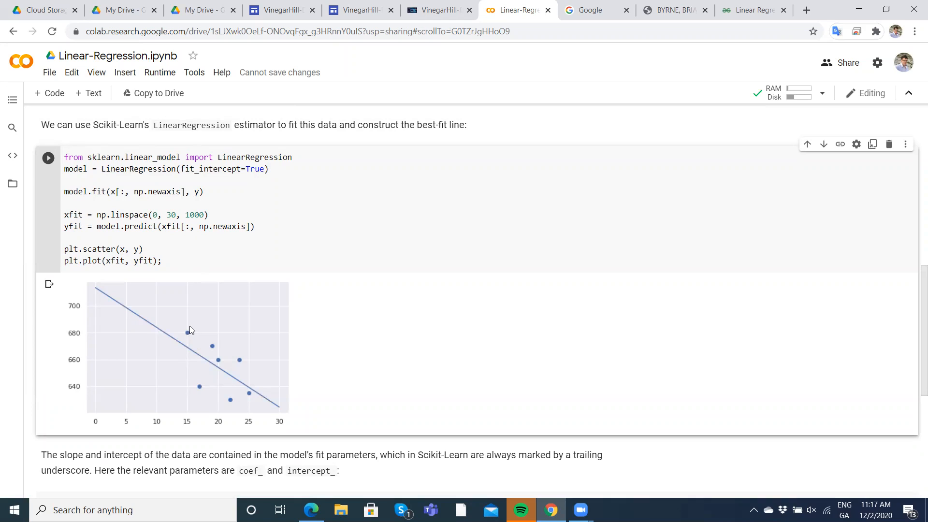
{"action": "mouse_move", "coordinate": [228, 402]}
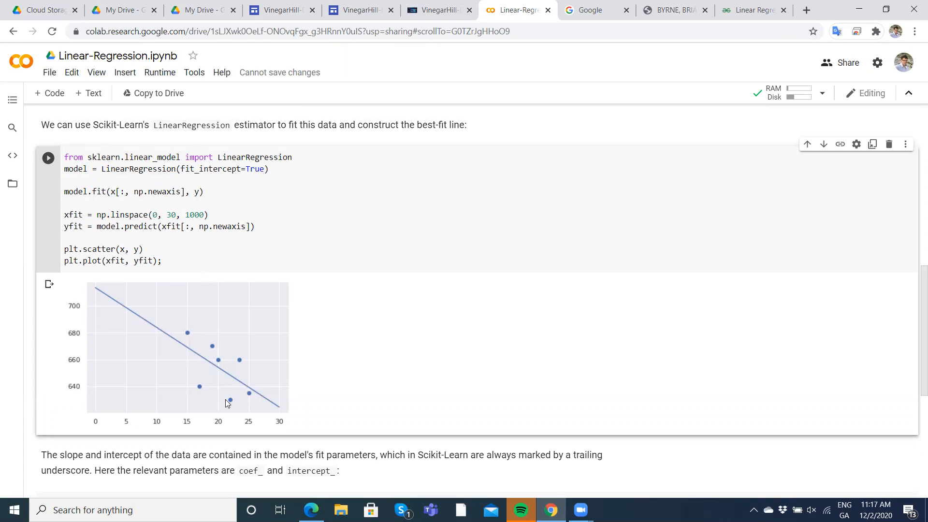
{"action": "mouse_move", "coordinate": [274, 310]}
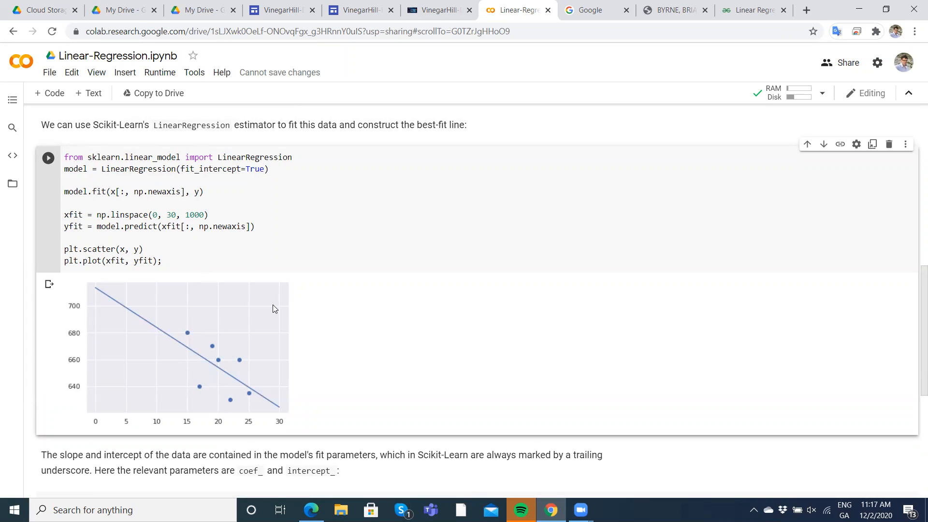
{"action": "mouse_move", "coordinate": [275, 248]}
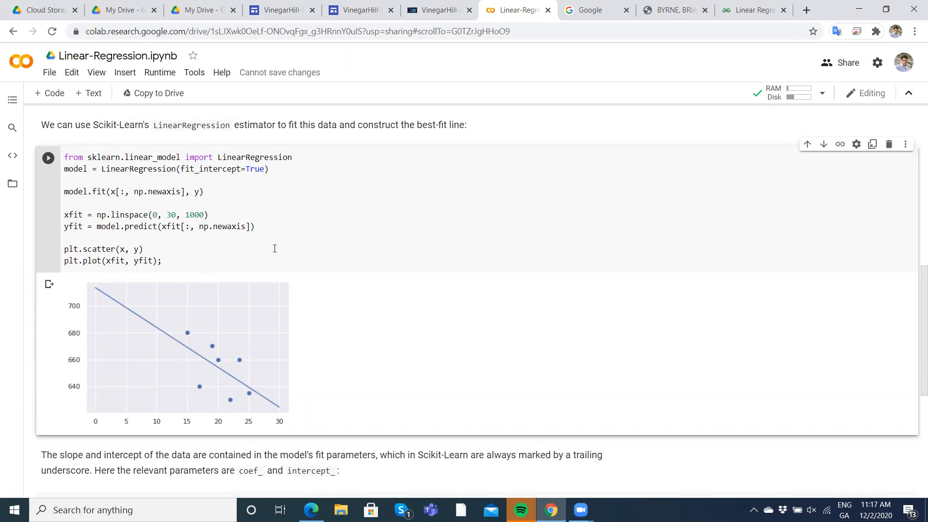
Step: Run the cell printing model.coef_[0] and model.intercept_, giving slope ≈ -2.97 and intercept ≈ 713.57
{"action": "scroll", "scroll_direction": "down", "scroll_amount": 3}
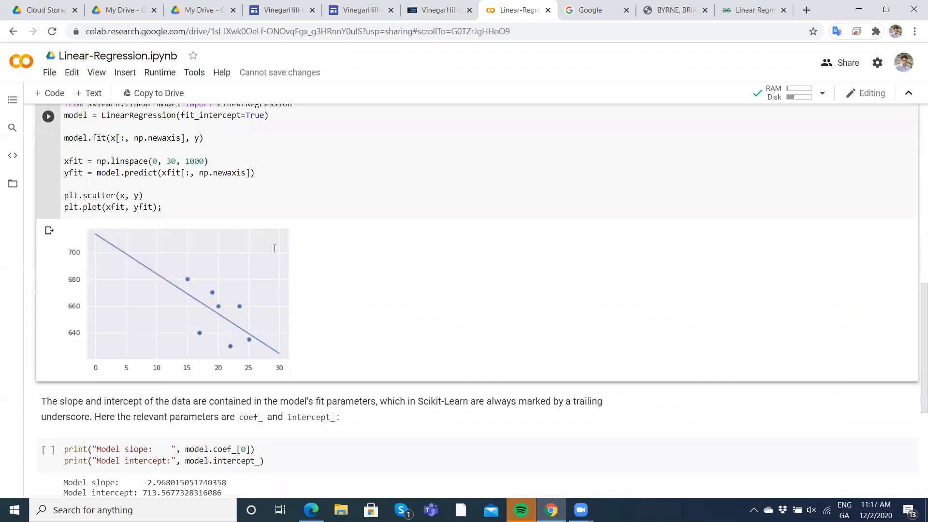
{"action": "scroll", "scroll_direction": "down", "scroll_amount": 3}
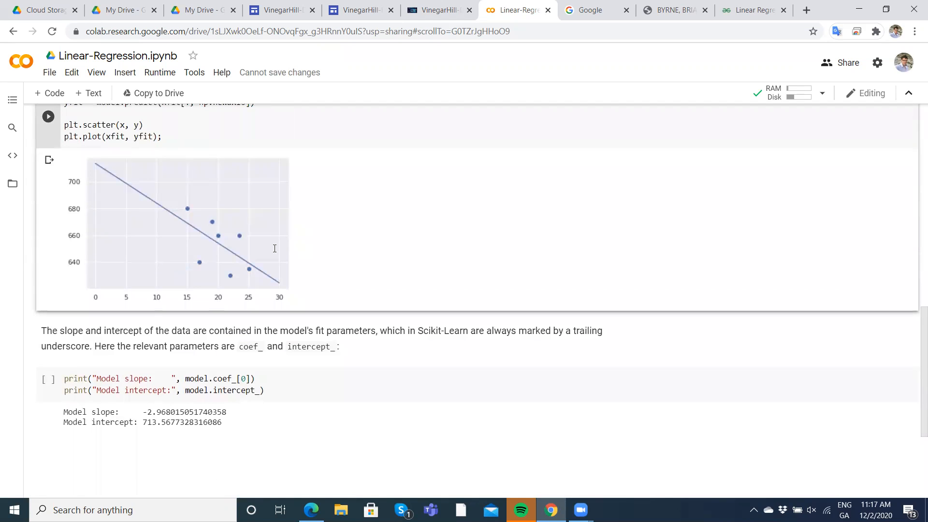
{"action": "mouse_move", "coordinate": [276, 220]}
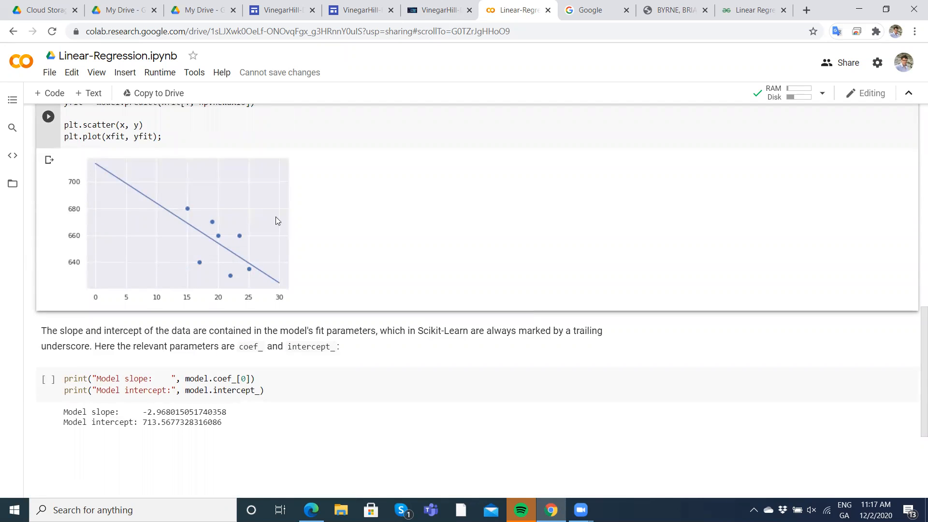
{"action": "mouse_move", "coordinate": [116, 253]}
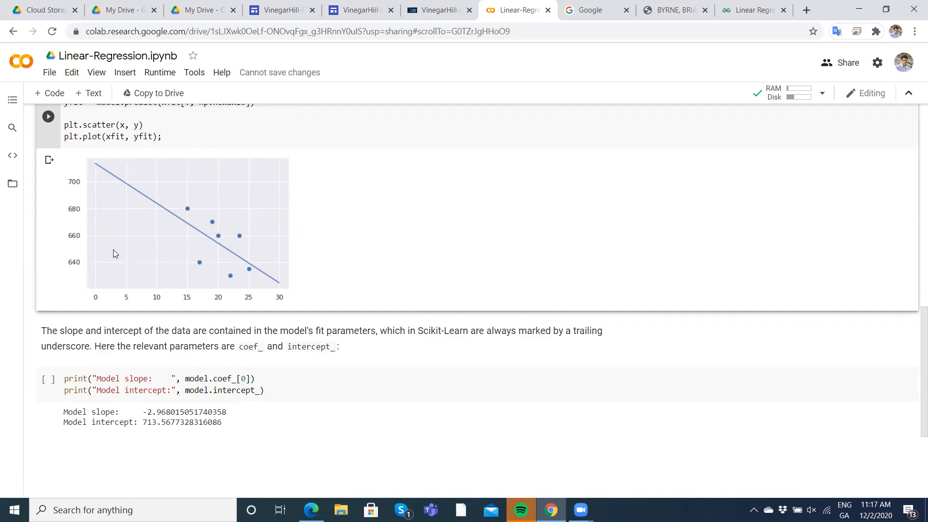
{"action": "left_click", "coordinate": [47, 378]}
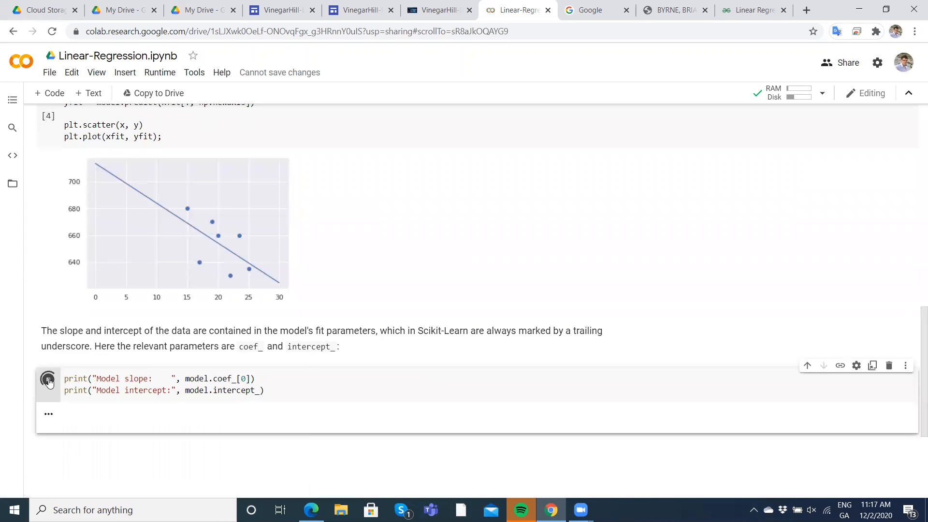
{"action": "left_click", "coordinate": [48, 379]}
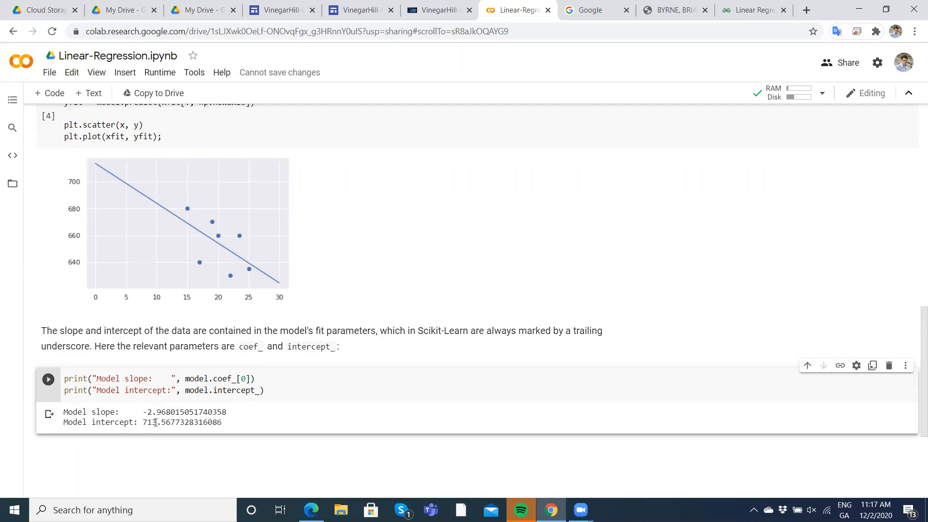
{"action": "mouse_move", "coordinate": [140, 409]}
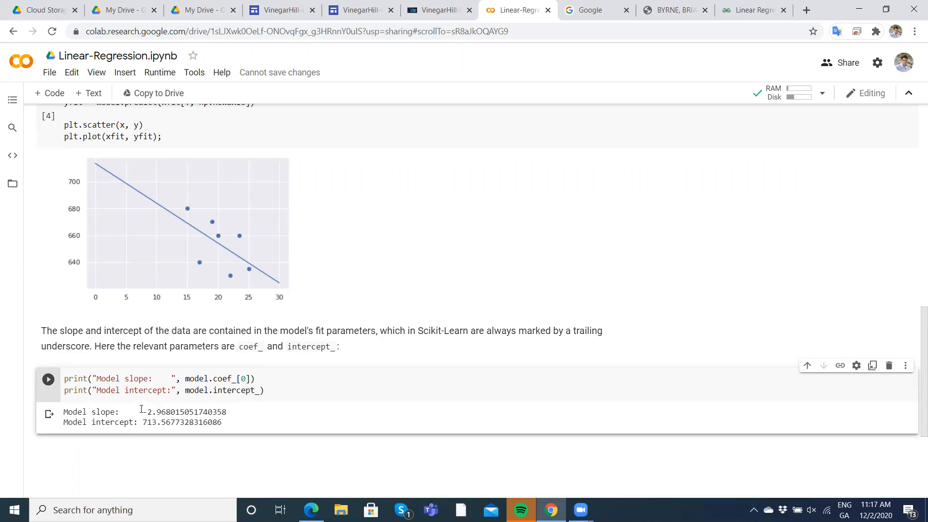
{"action": "mouse_move", "coordinate": [182, 409]}
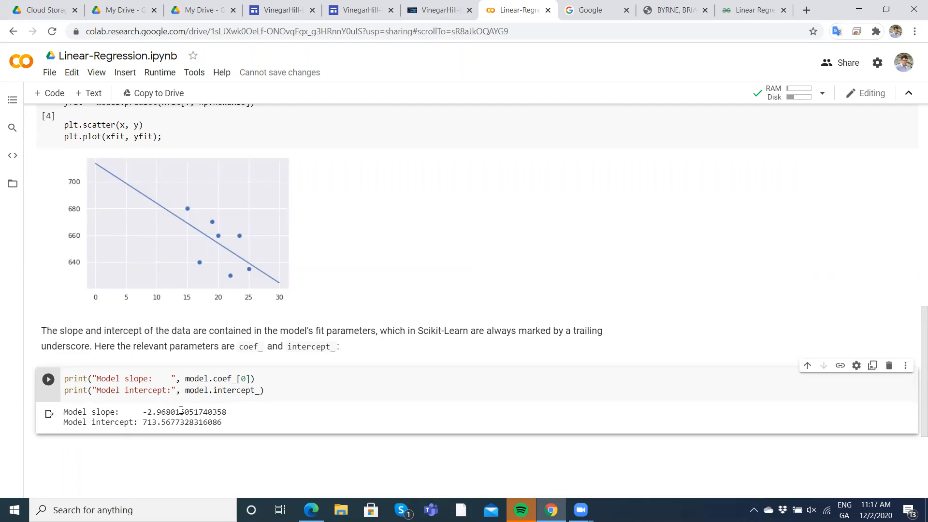
{"action": "mouse_move", "coordinate": [289, 18]}
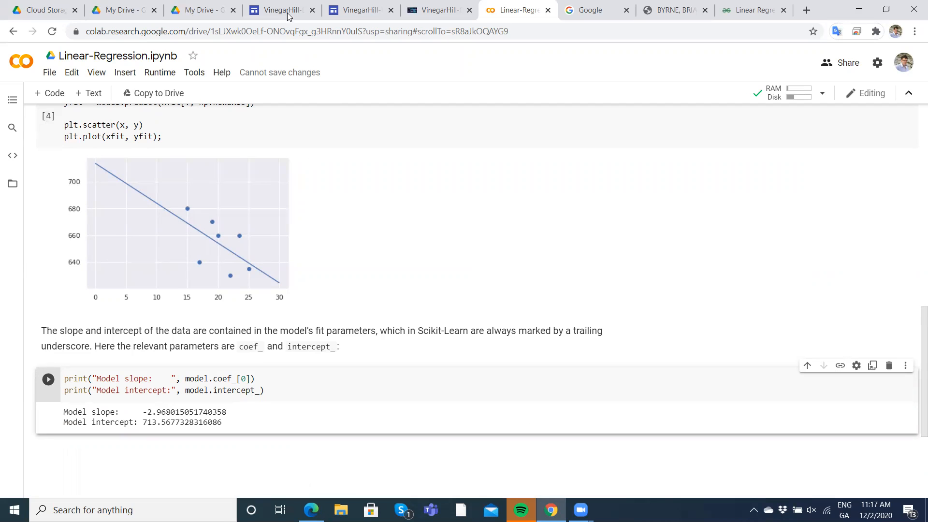
Step: Return to the VinegarHill-DataLabs site tab and review the RStudio video and R regression code
{"action": "left_click", "coordinate": [433, 9]}
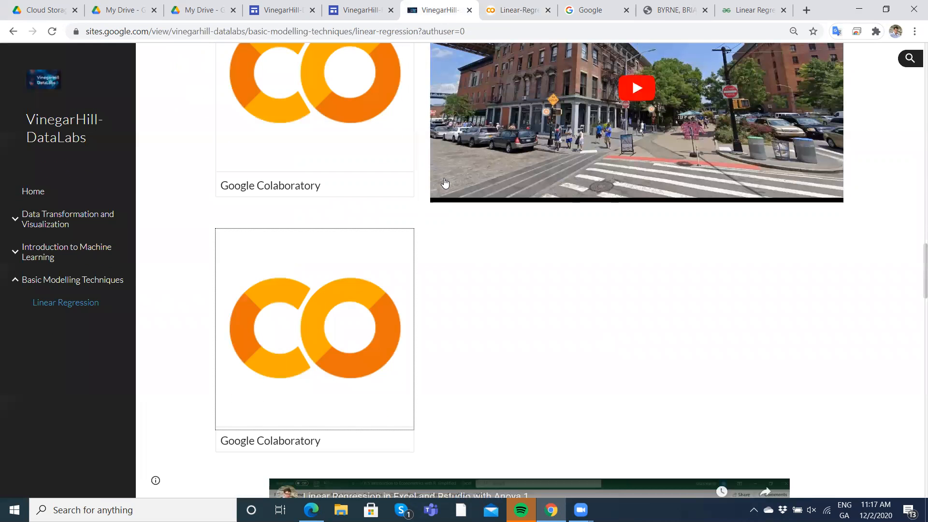
{"action": "scroll", "scroll_direction": "down", "scroll_amount": 3}
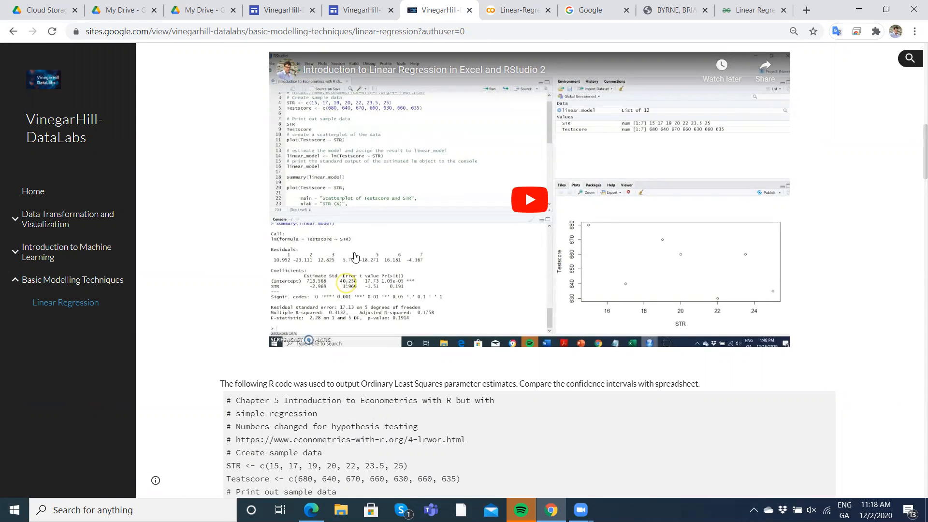
{"action": "scroll", "scroll_direction": "down", "scroll_amount": 3}
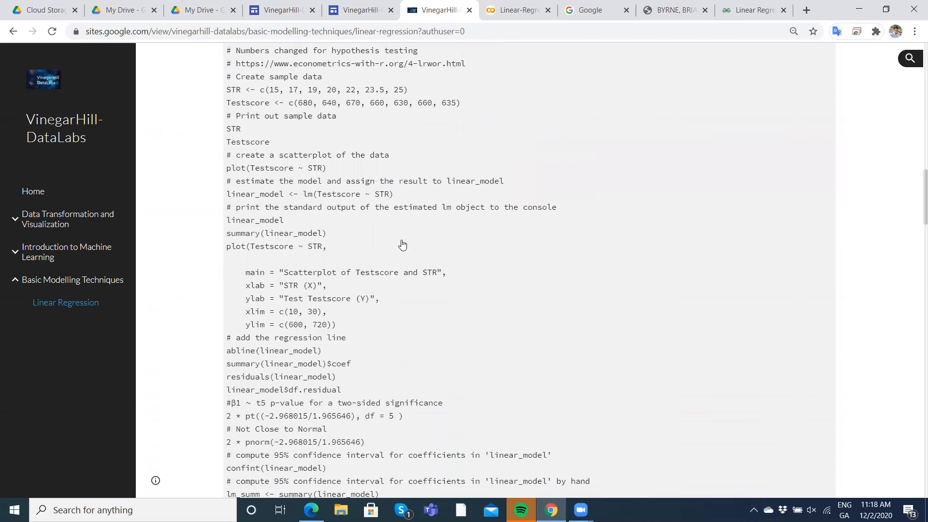
{"action": "scroll", "scroll_direction": "down", "scroll_amount": 3}
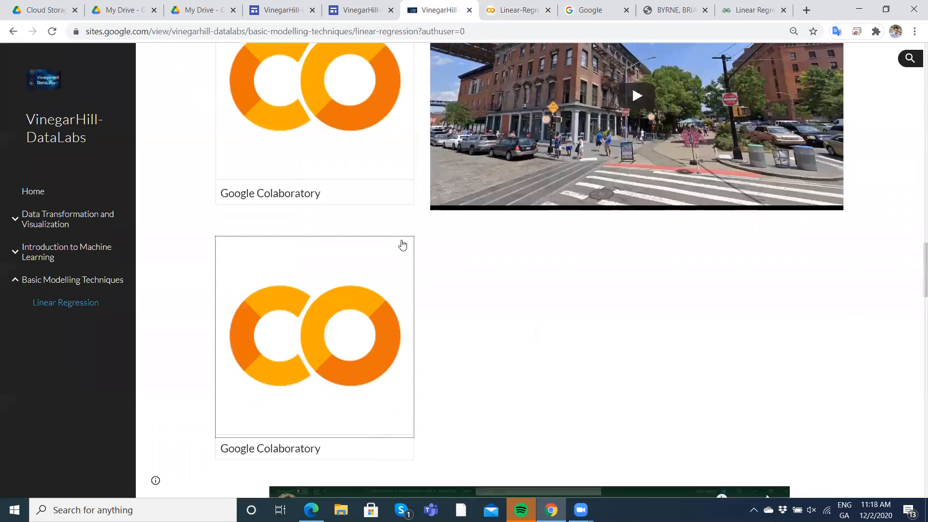